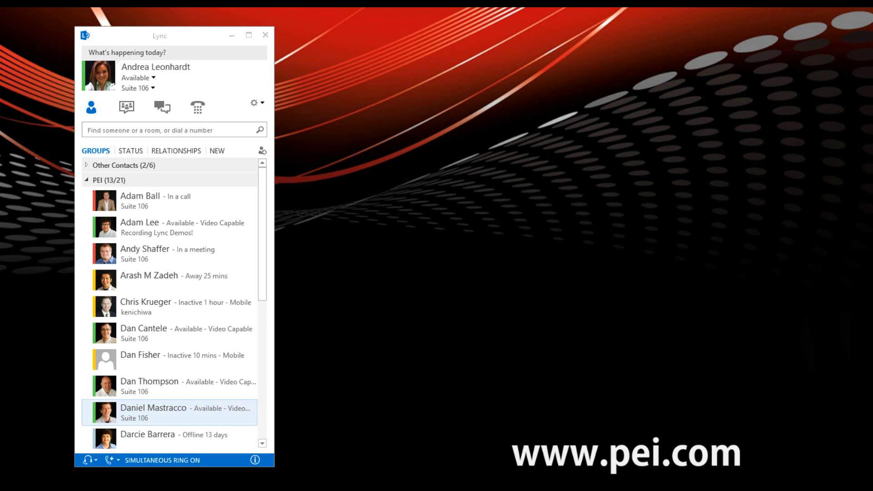
pyautogui.click(167, 130)
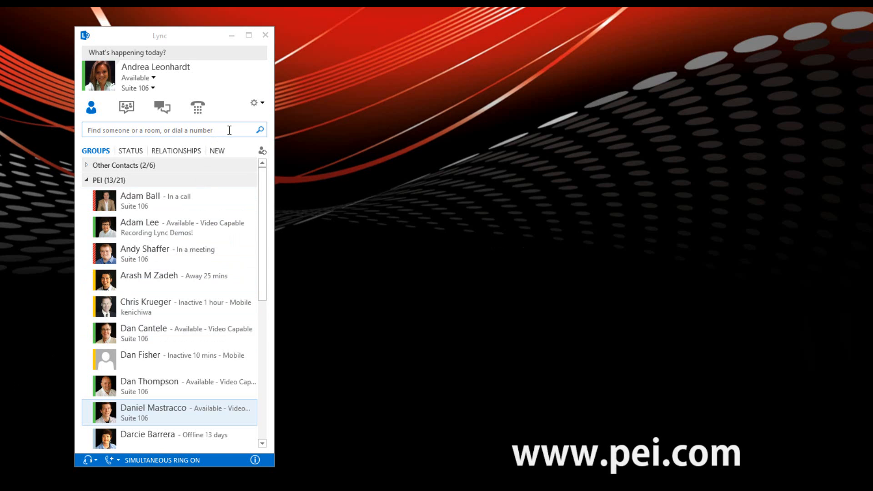
pyautogui.click(168, 130)
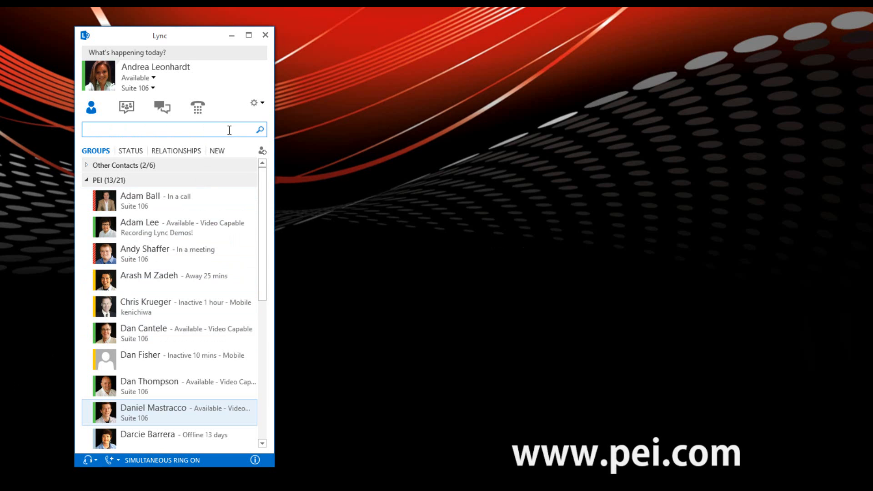
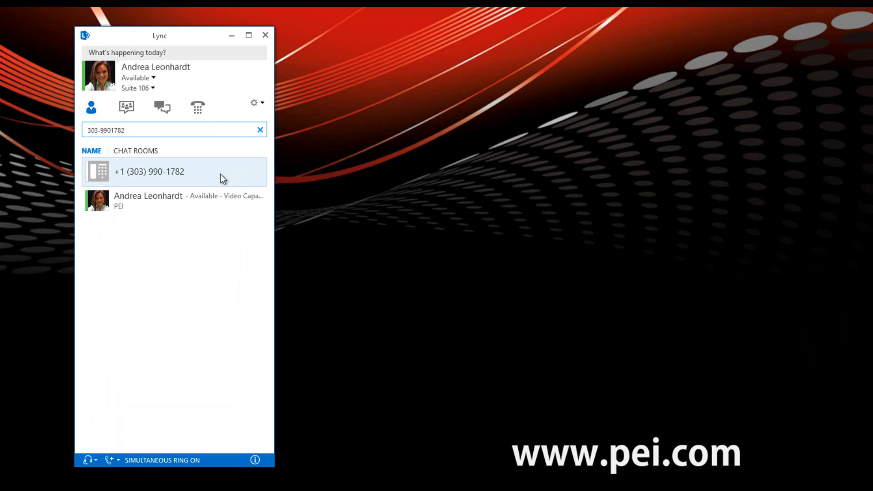
pyautogui.rightClick(149, 171)
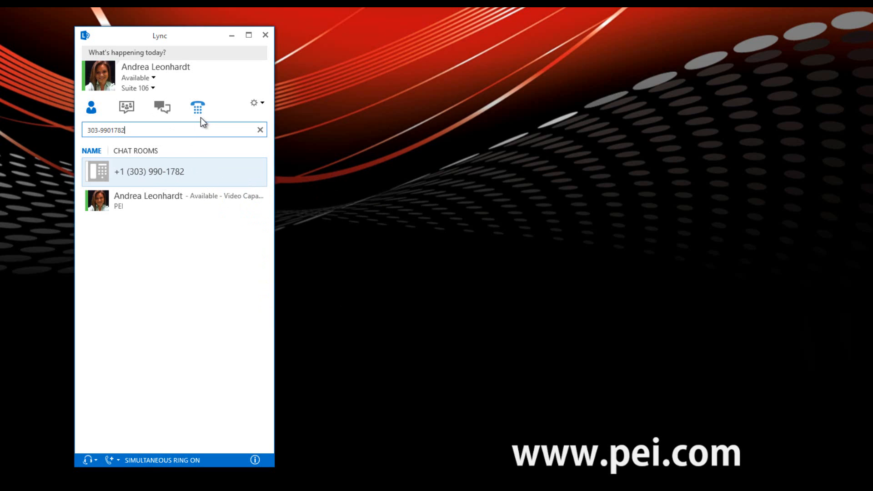
# Step: Show the Phone view with the dial pad and voice mail list
pyautogui.click(198, 107)
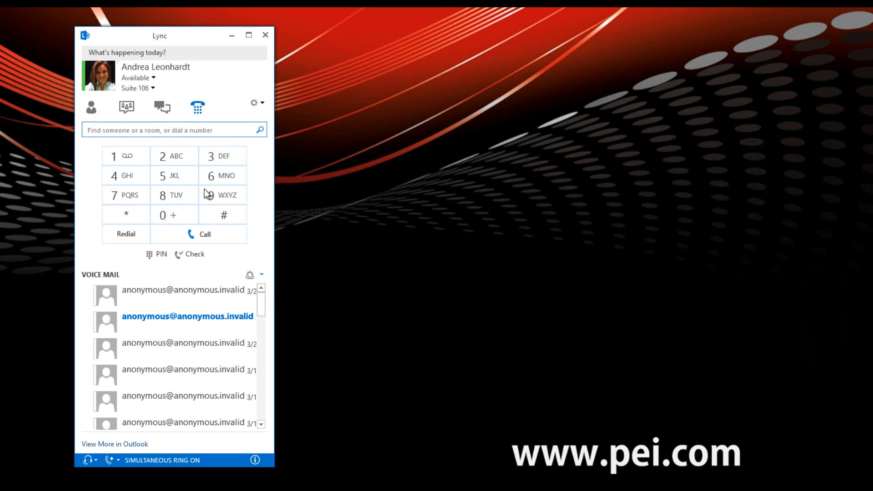
pyautogui.moveTo(108, 145)
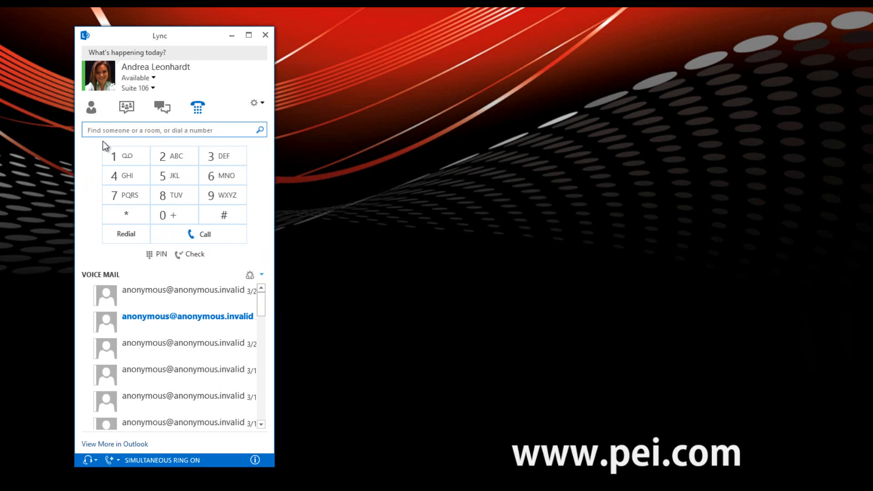
pyautogui.moveTo(91, 107)
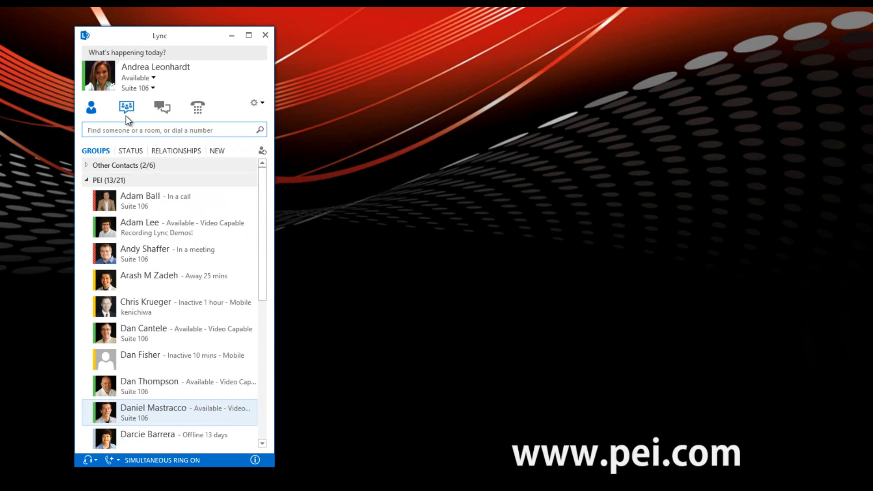
pyautogui.moveTo(217, 251)
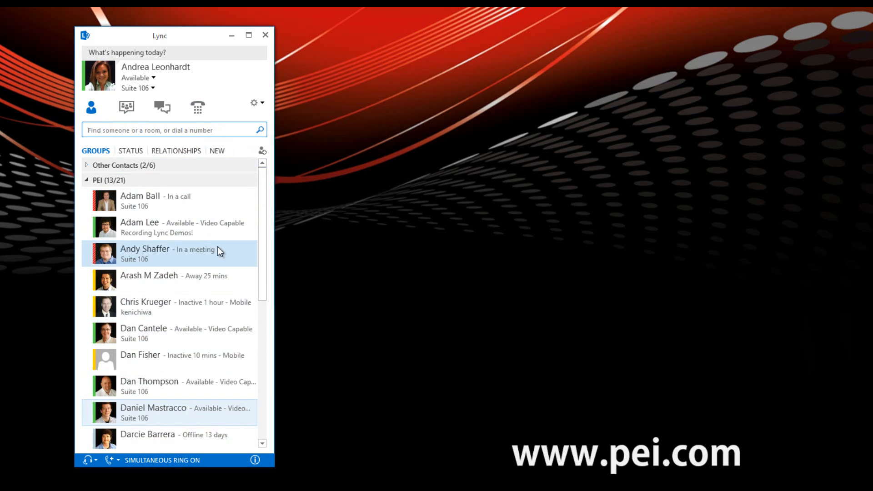
pyautogui.rightClick(156, 227)
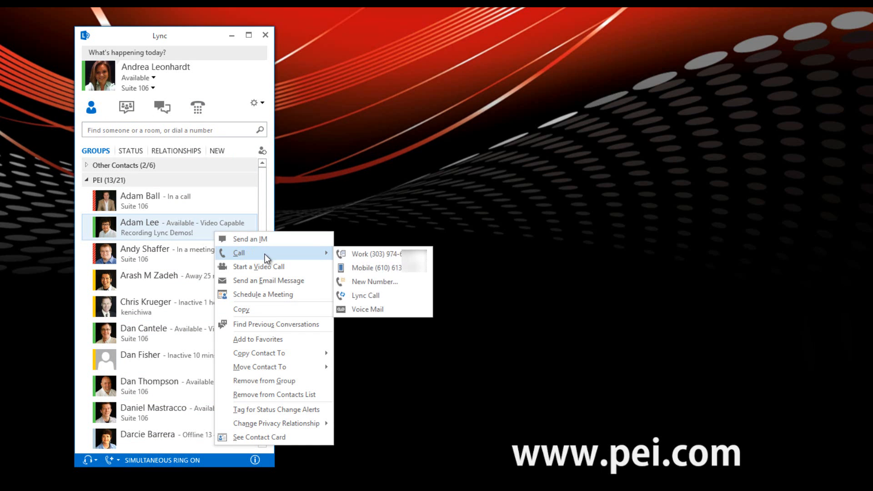
pyautogui.moveTo(281, 256)
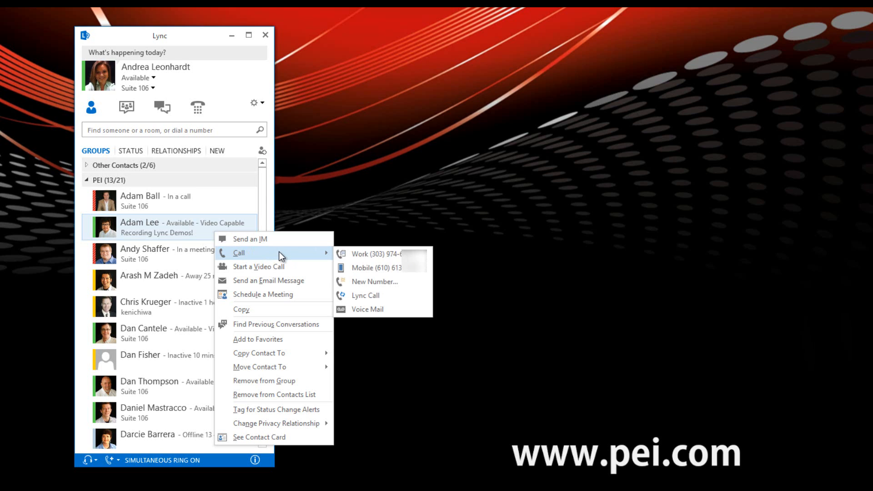
pyautogui.moveTo(293, 254)
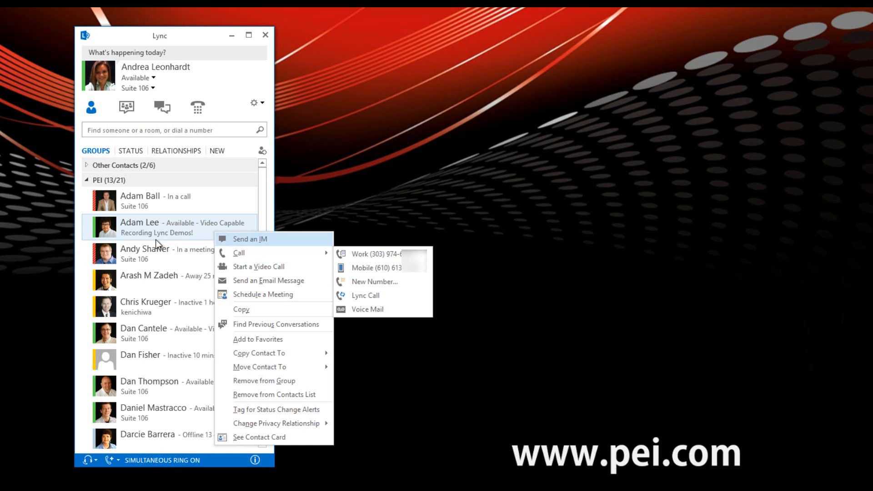
pyautogui.click(82, 238)
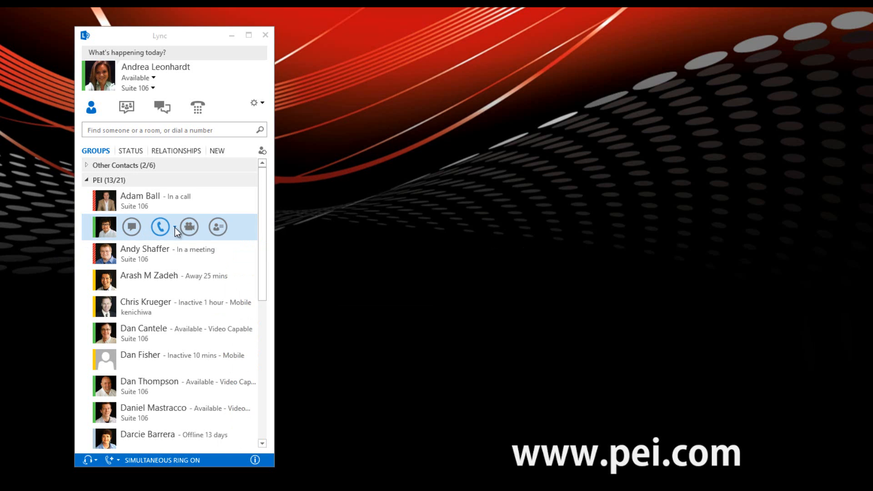
pyautogui.click(160, 227)
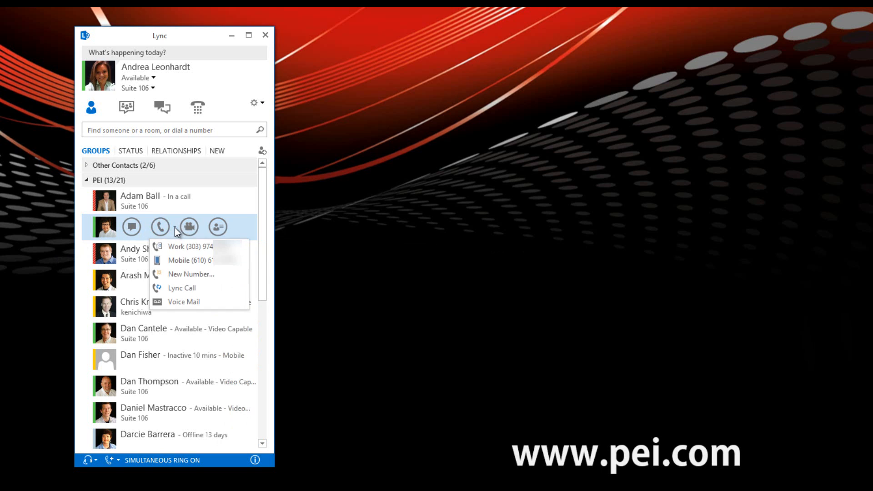
pyautogui.moveTo(183, 302)
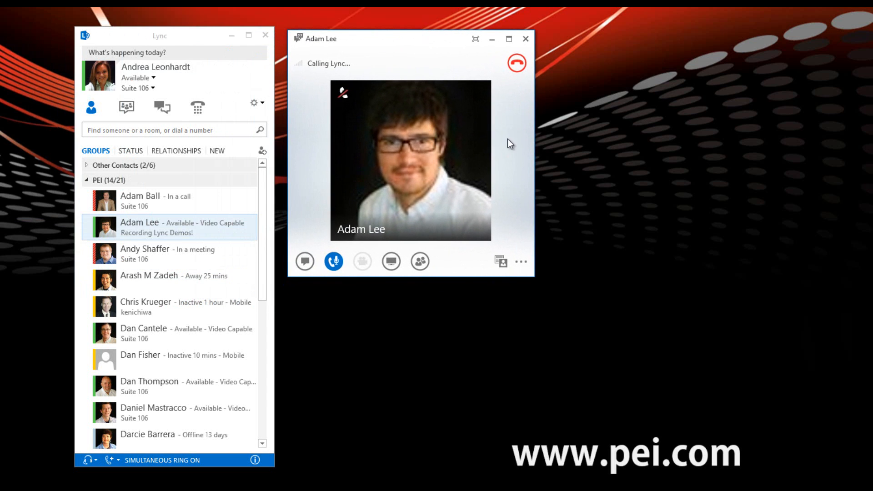
pyautogui.moveTo(512, 96)
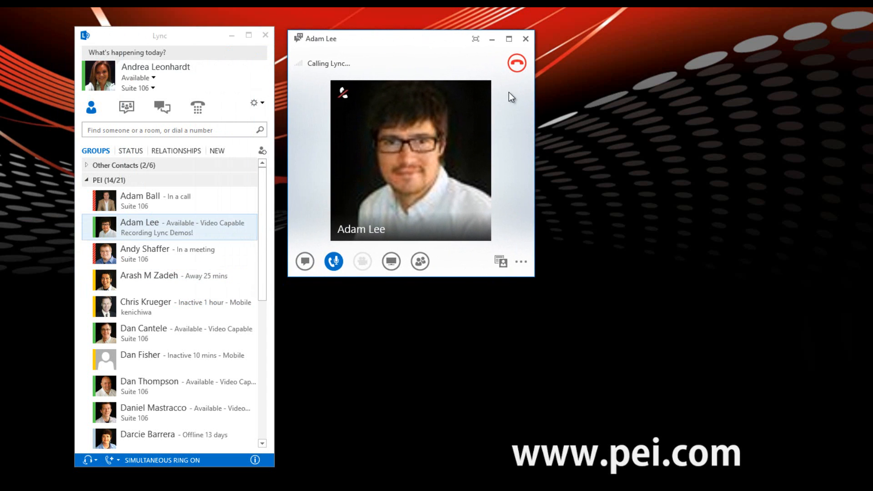